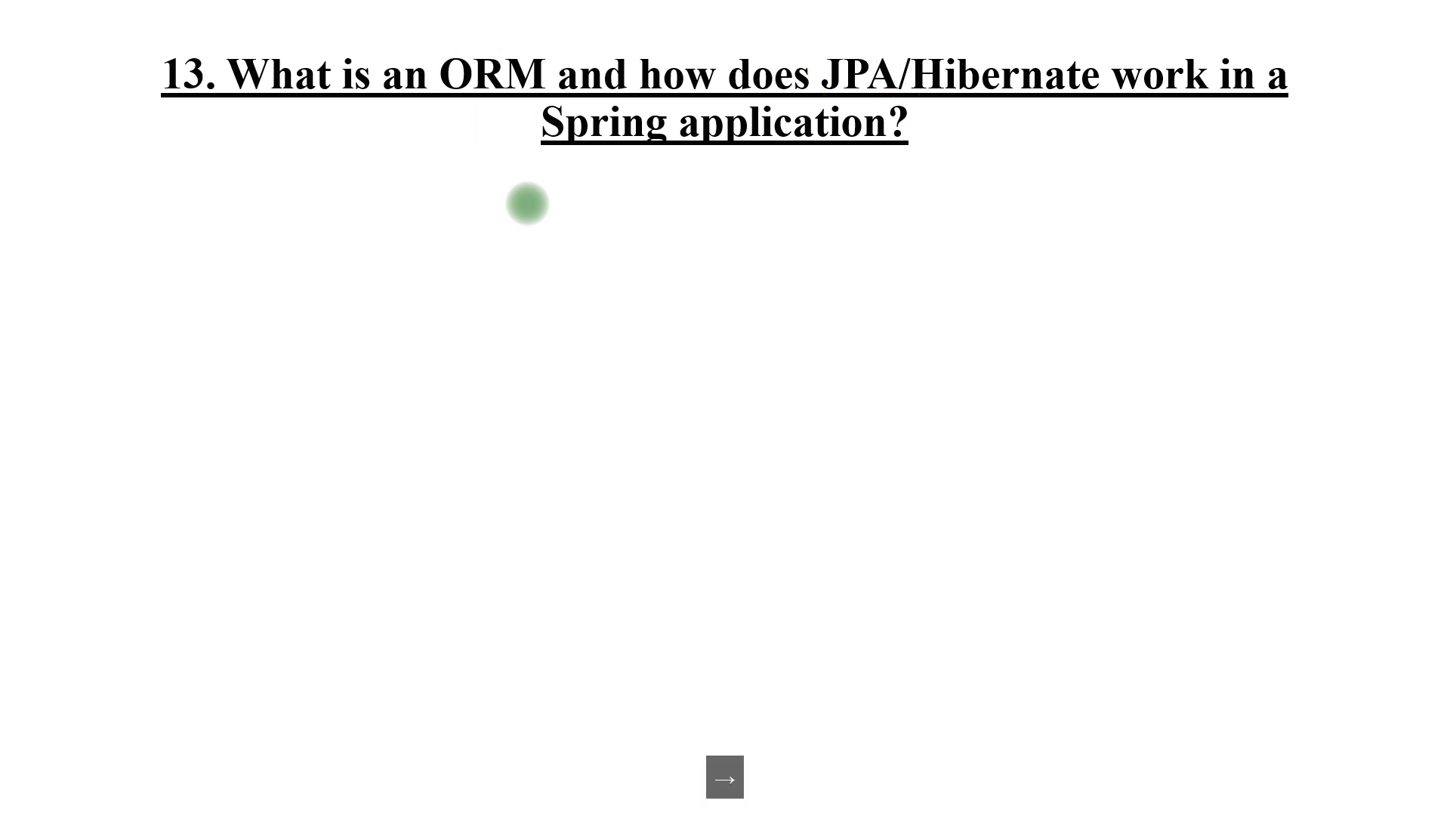
Step: Advance from question 15 to question 16, on versioning RESTful web services
click(724, 777)
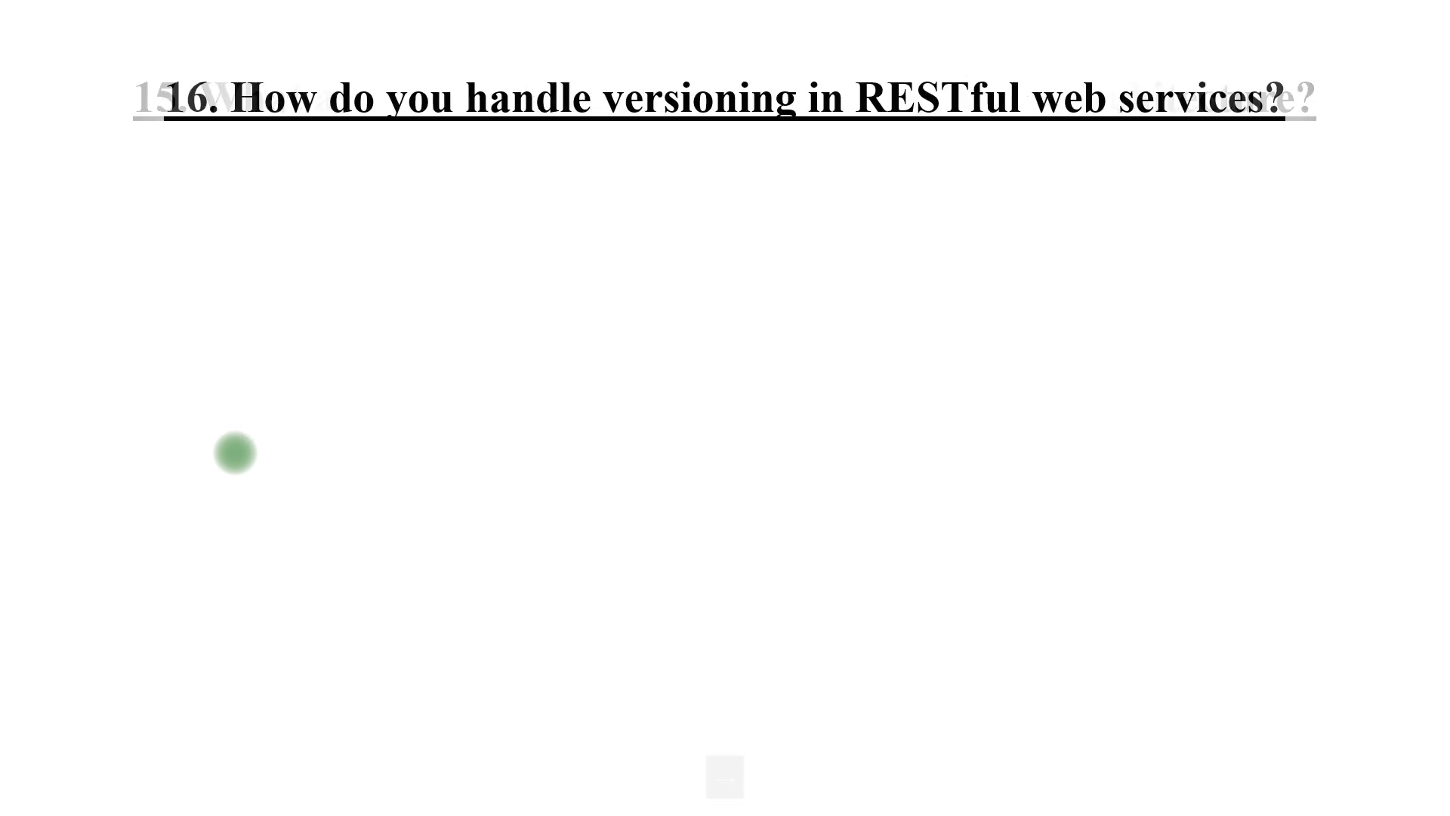